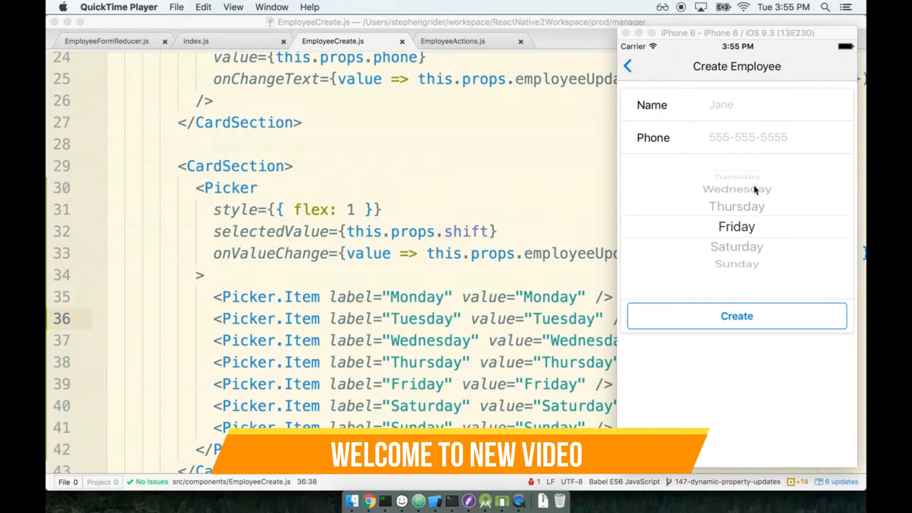
{"action": "mouse_move", "coordinate": [727, 222]}
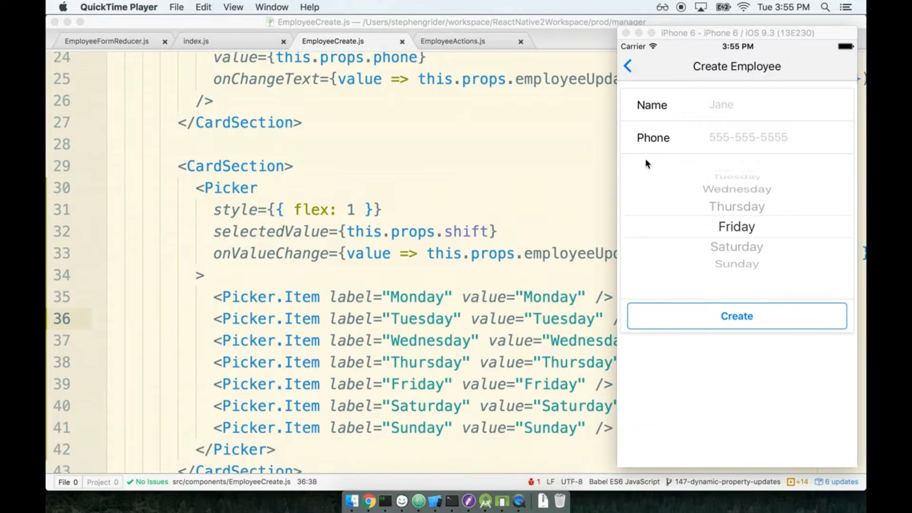
{"action": "mouse_move", "coordinate": [672, 161]}
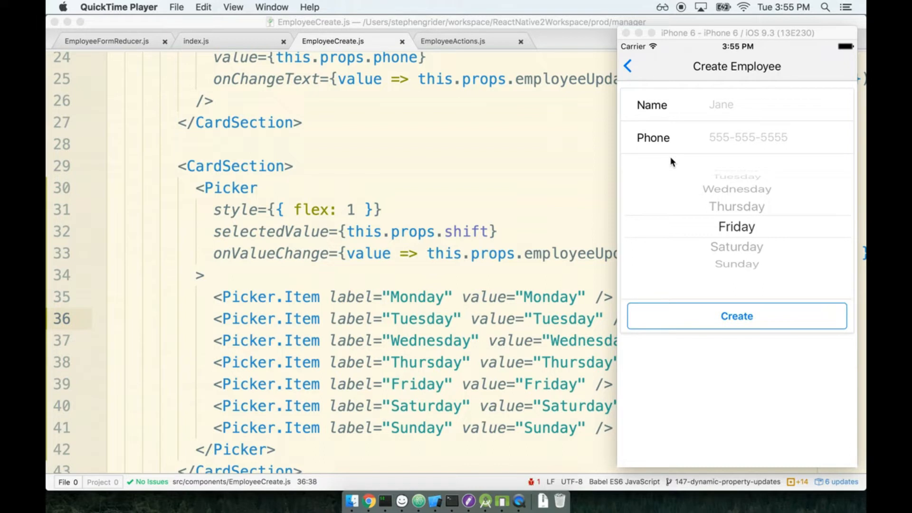
{"action": "mouse_move", "coordinate": [661, 161]}
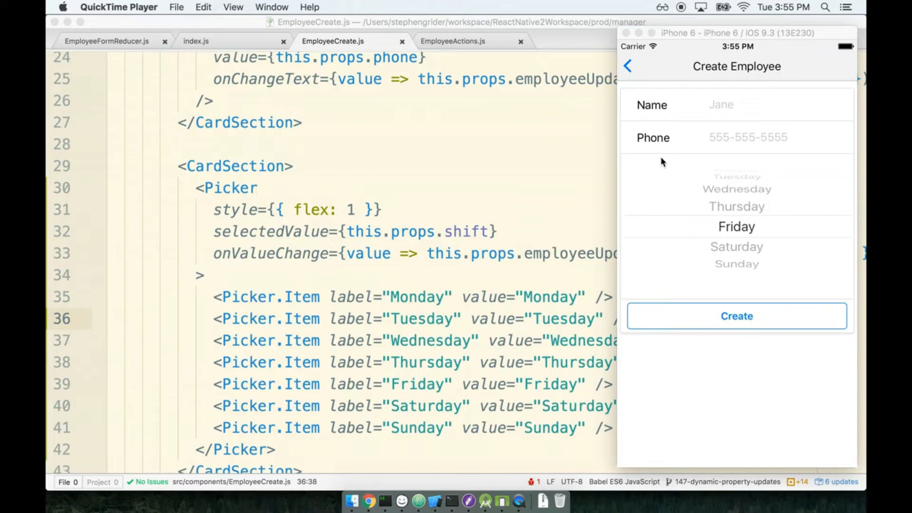
{"action": "mouse_move", "coordinate": [646, 161]}
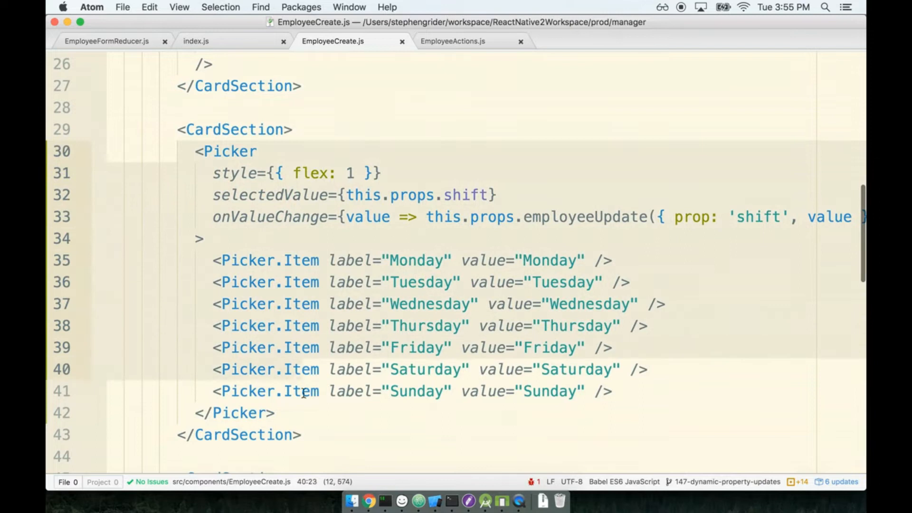
Insert an empty <Text></Text> element above the Picker inside its CardSection in EmployeeCreate.js
{"action": "left_click", "coordinate": [284, 325]}
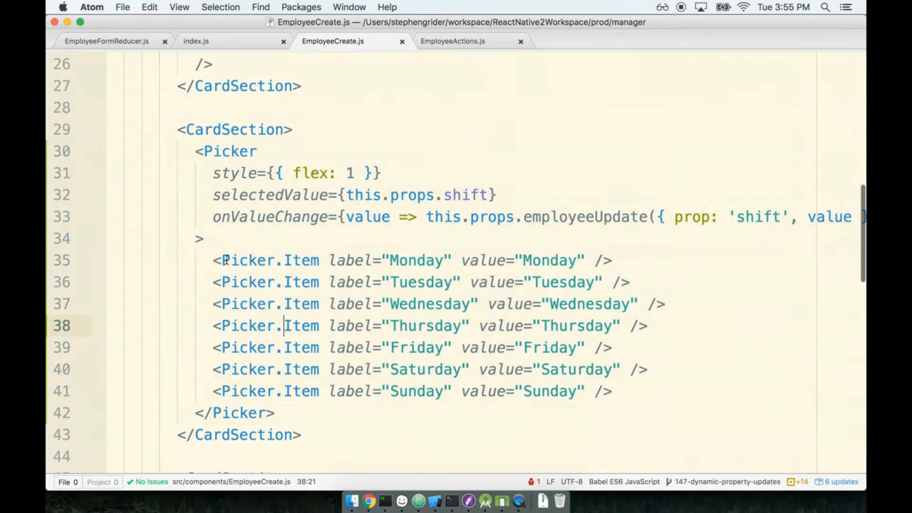
{"action": "left_click", "coordinate": [492, 369]}
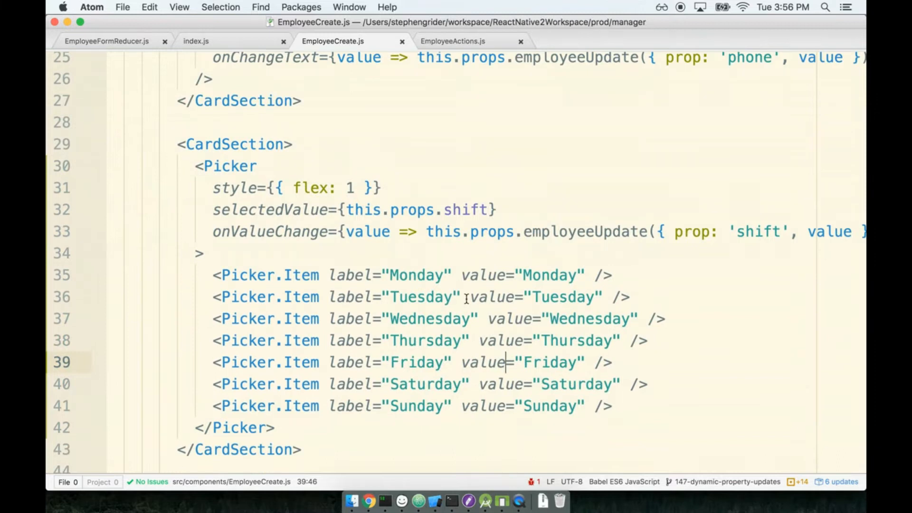
{"action": "left_click", "coordinate": [273, 285]}
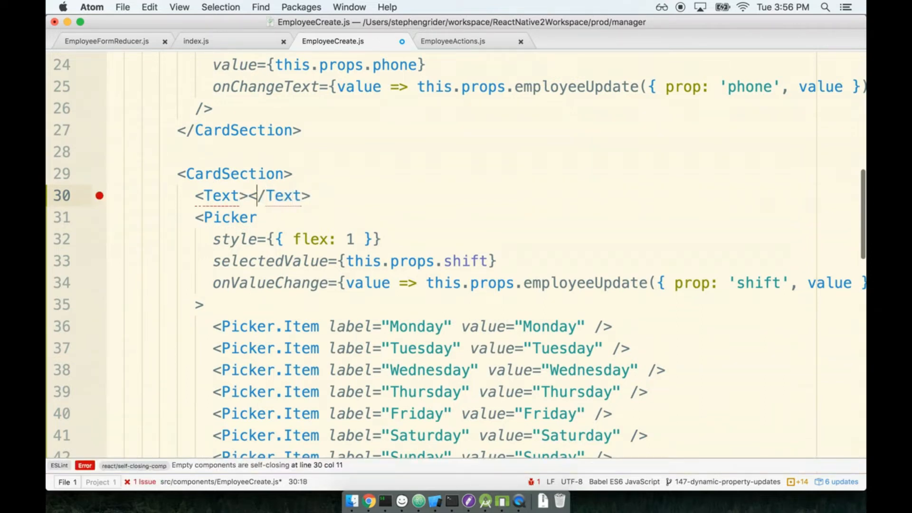
Make the Text read "Shift" and give it style={styles.pickerTextStyle}
{"action": "type", "text": "Shift"}
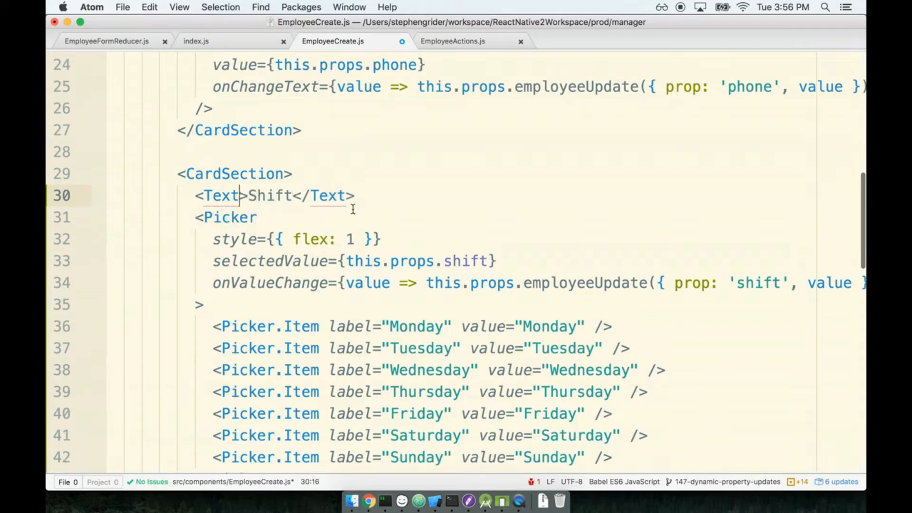
{"action": "type", "text": "\" \""}
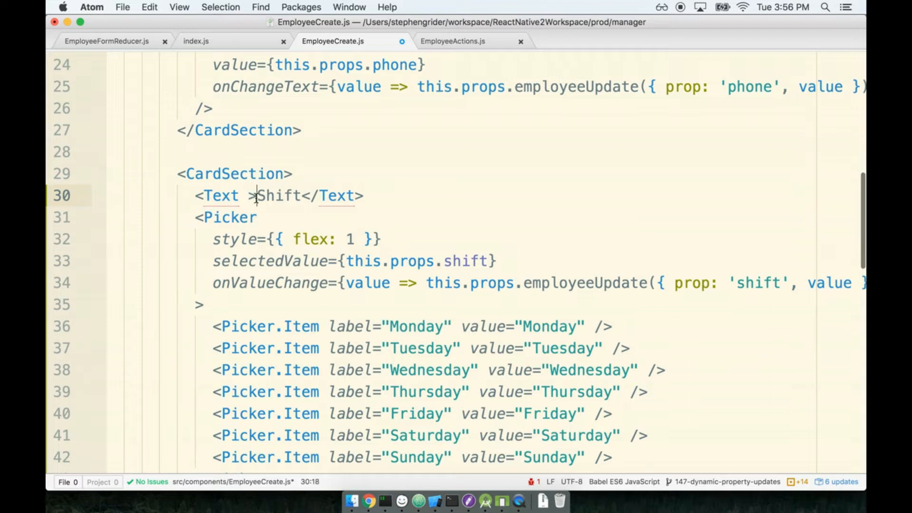
{"action": "type", "text": "style={styles"}
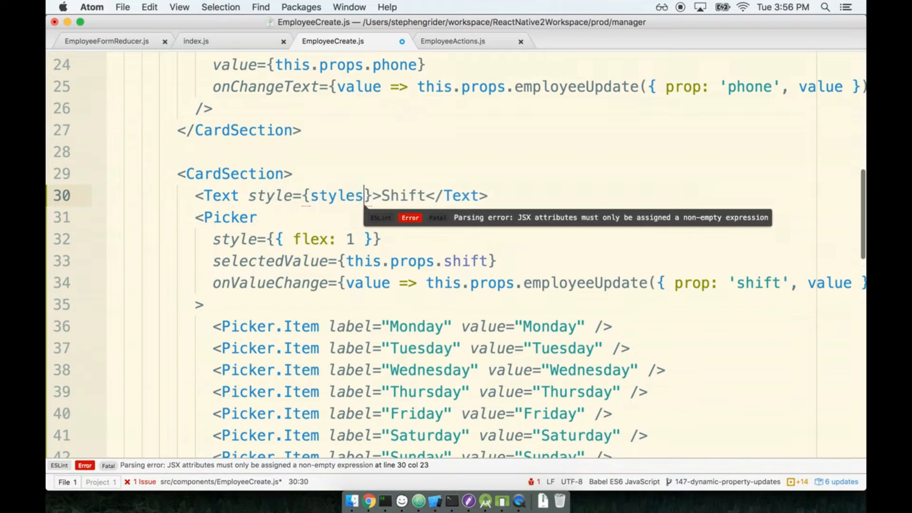
{"action": "type", "text": ".pickerTextStyle"}
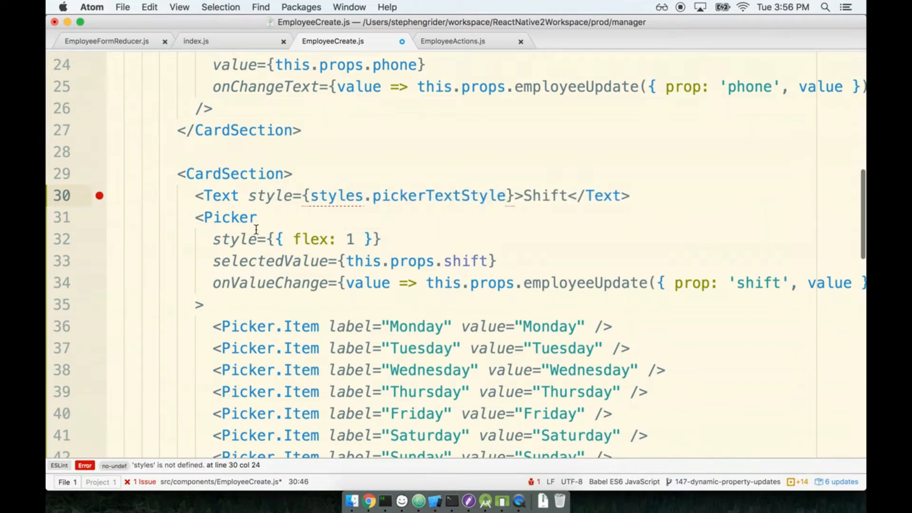
{"action": "double_click", "coordinate": [440, 195]}
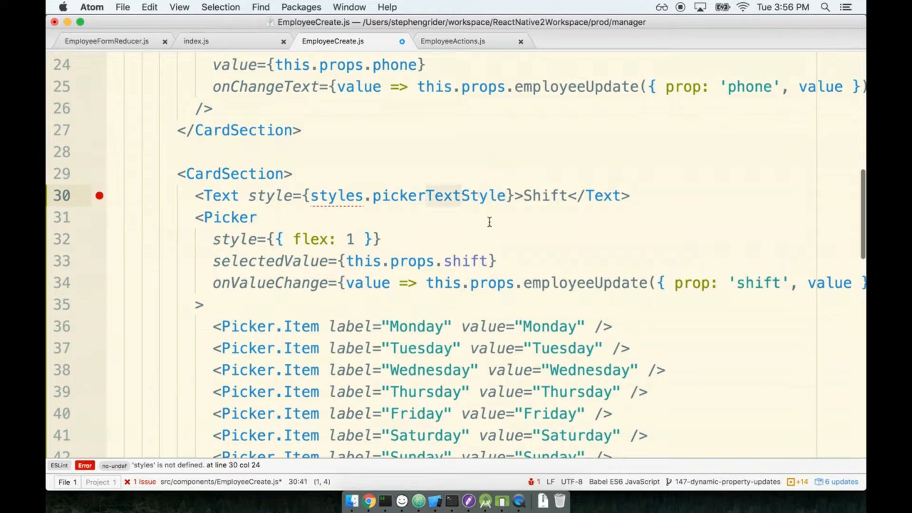
{"action": "mouse_move", "coordinate": [512, 211]}
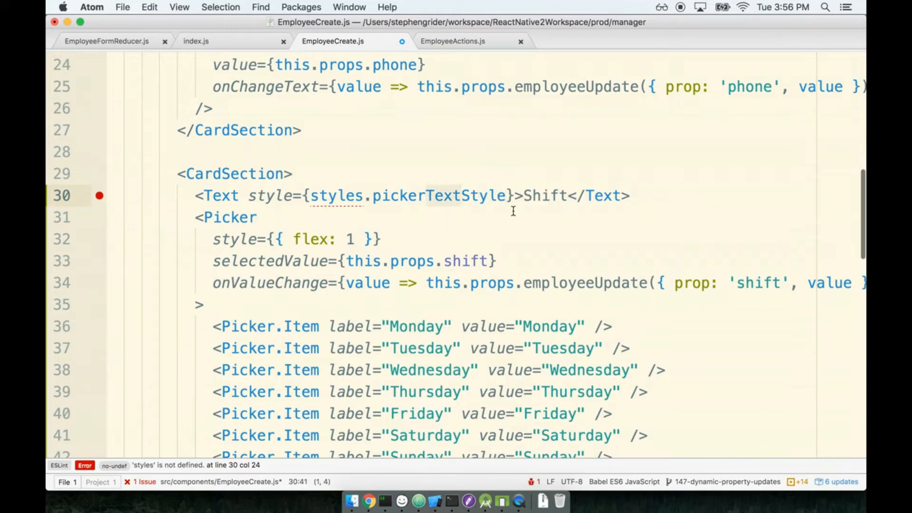
{"action": "left_click", "coordinate": [342, 195]}
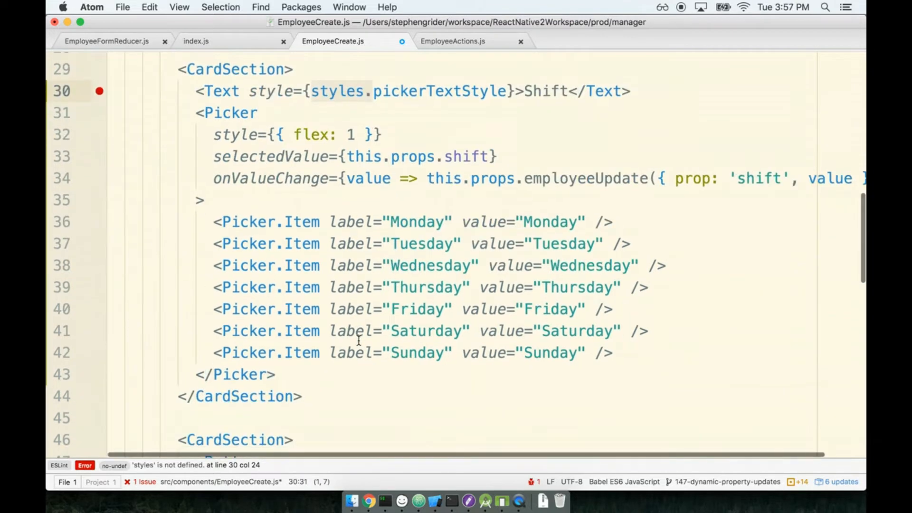
Define const styles with pickerTextStyle { fontSize: 18, paddingLeft: 20 } above mapStateToProps
{"action": "scroll", "scroll_direction": "down", "scroll_amount": 3}
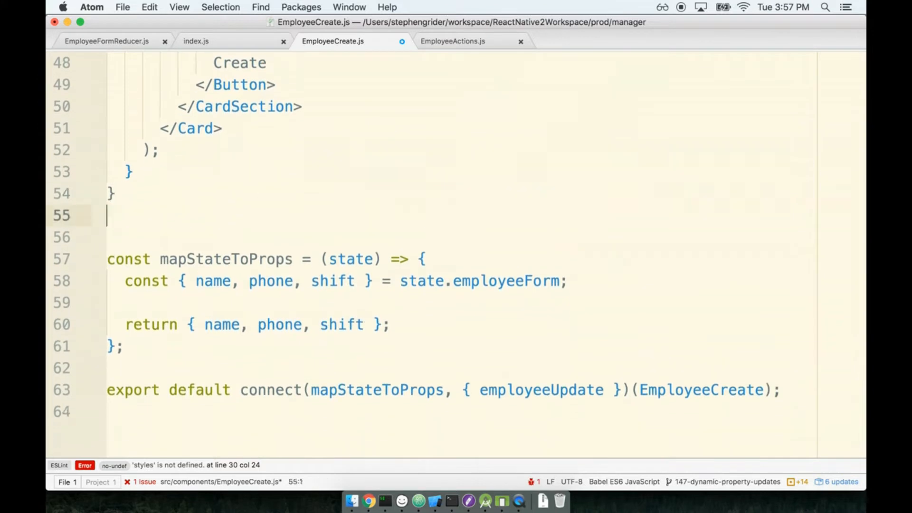
{"action": "type", "text": "const styles = {"}
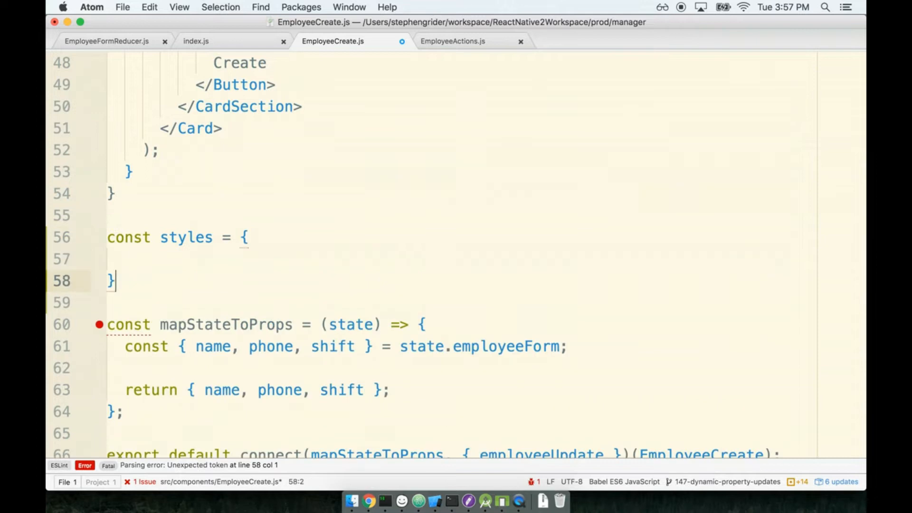
{"action": "type", "text": "pci"}
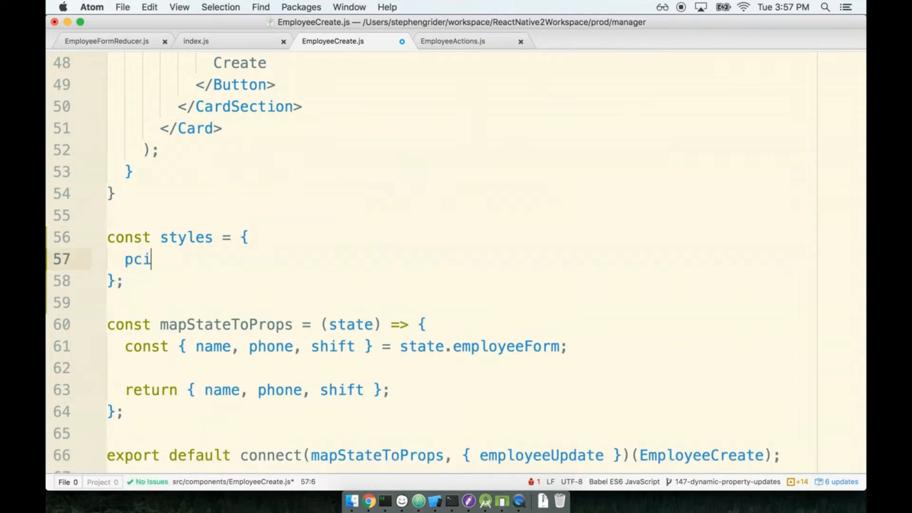
{"action": "type", "text": "ckerTexts"}
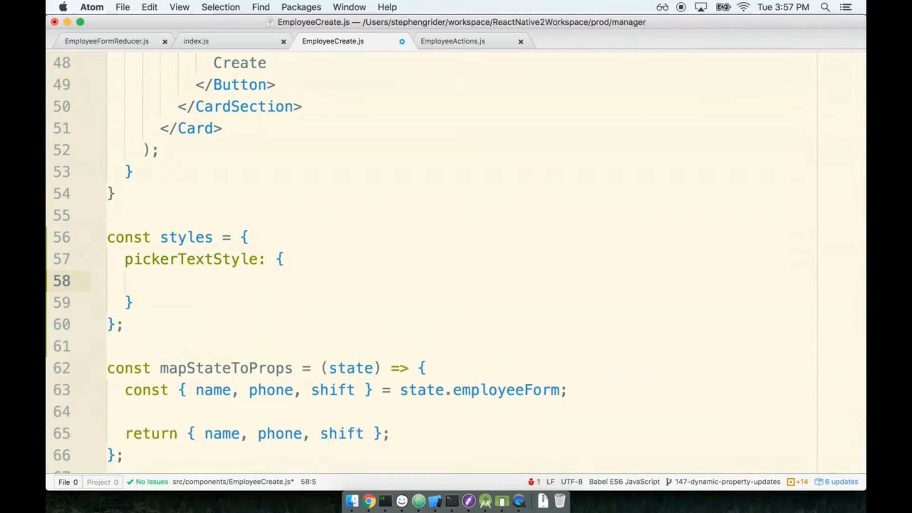
{"action": "type", "text": "fontSize: 18,"}
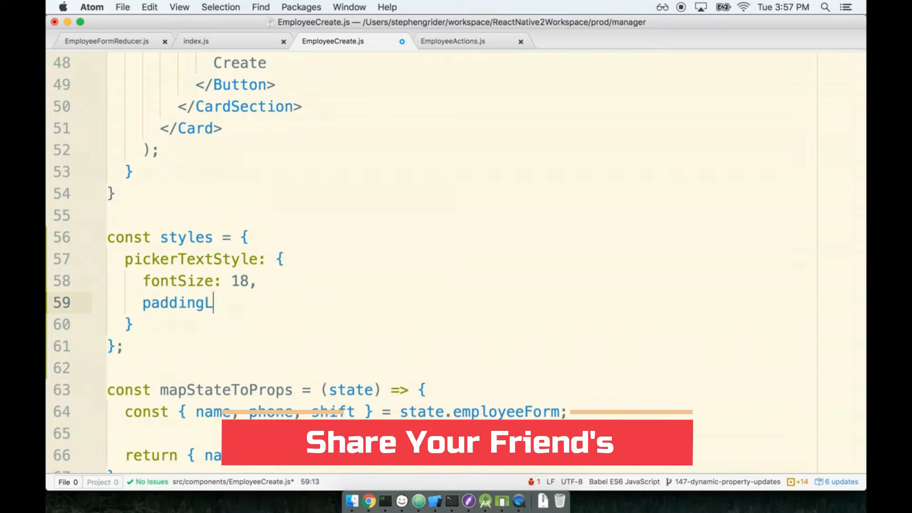
{"action": "type", "text": "eft: 20"}
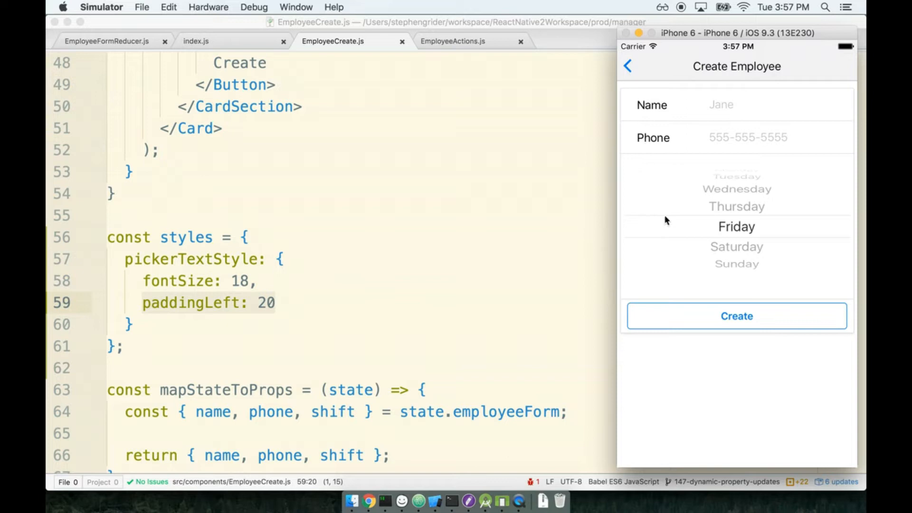
{"action": "mouse_move", "coordinate": [536, 285]}
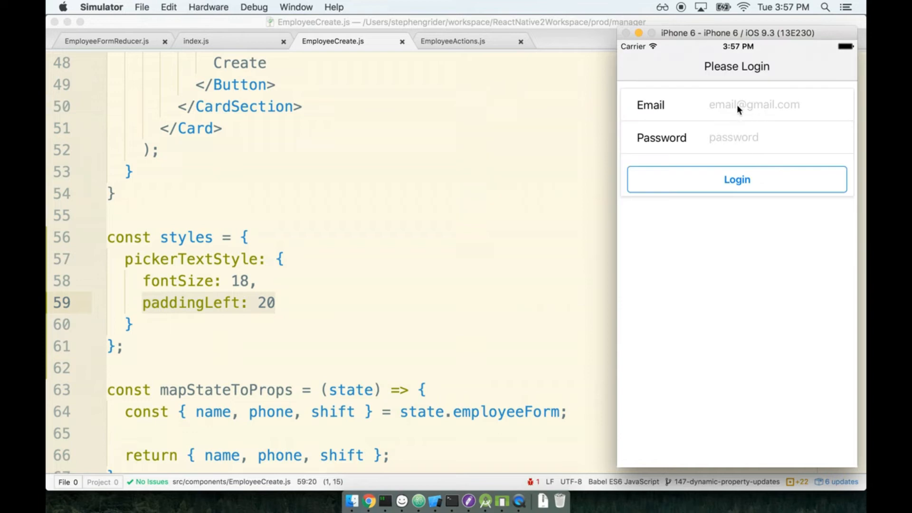
{"action": "type", "text": "Test@test.com"}
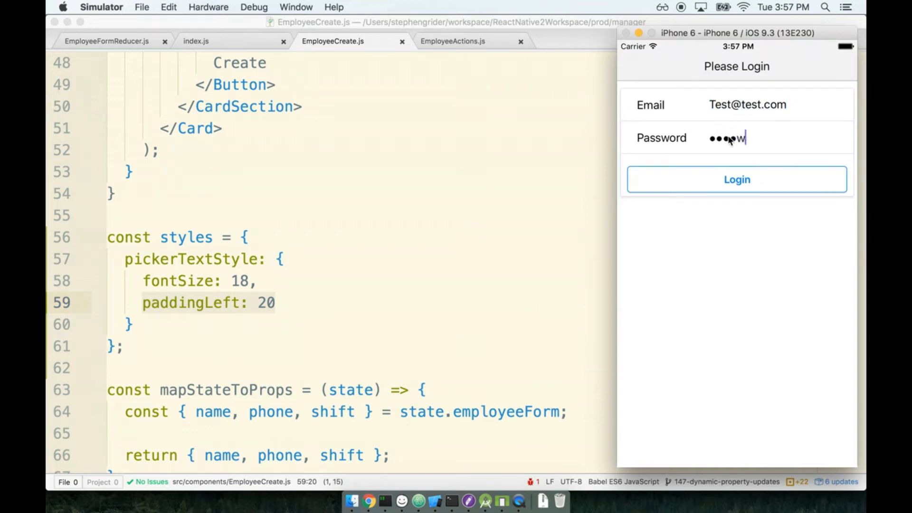
{"action": "left_click", "coordinate": [736, 180]}
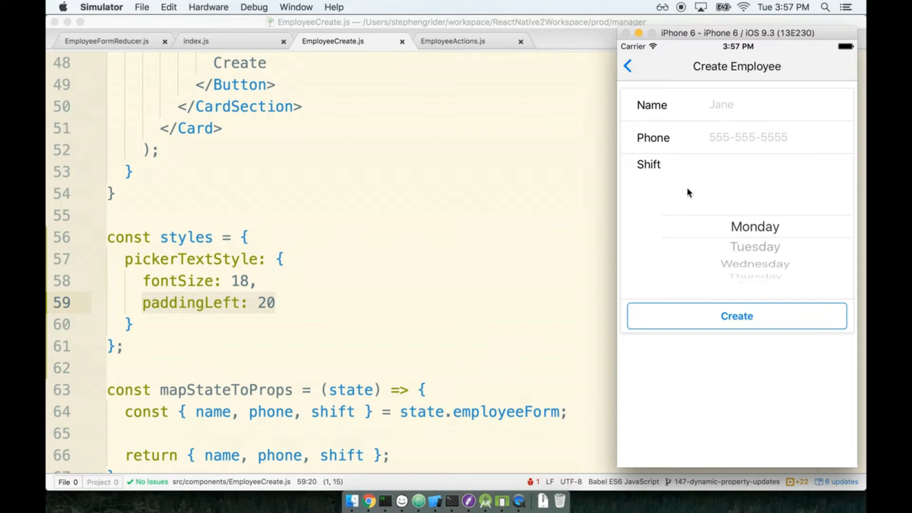
{"action": "mouse_move", "coordinate": [650, 173]}
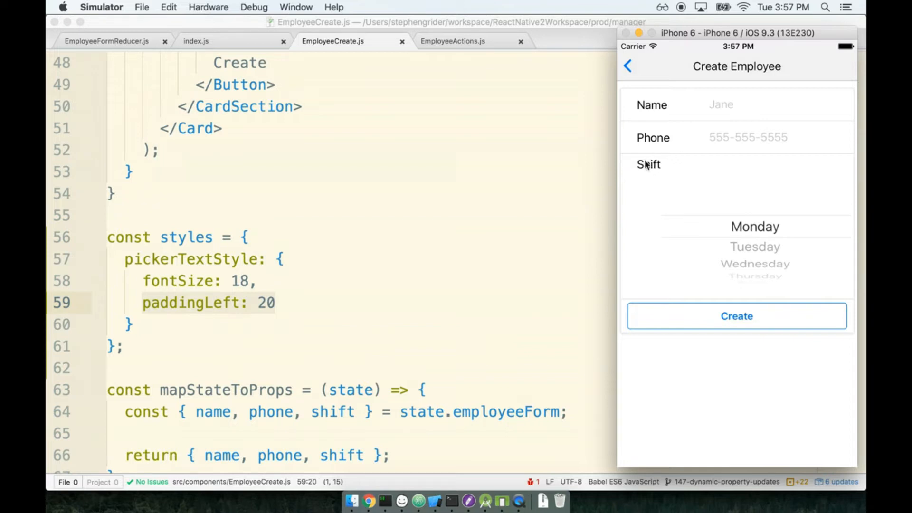
{"action": "mouse_move", "coordinate": [673, 178]}
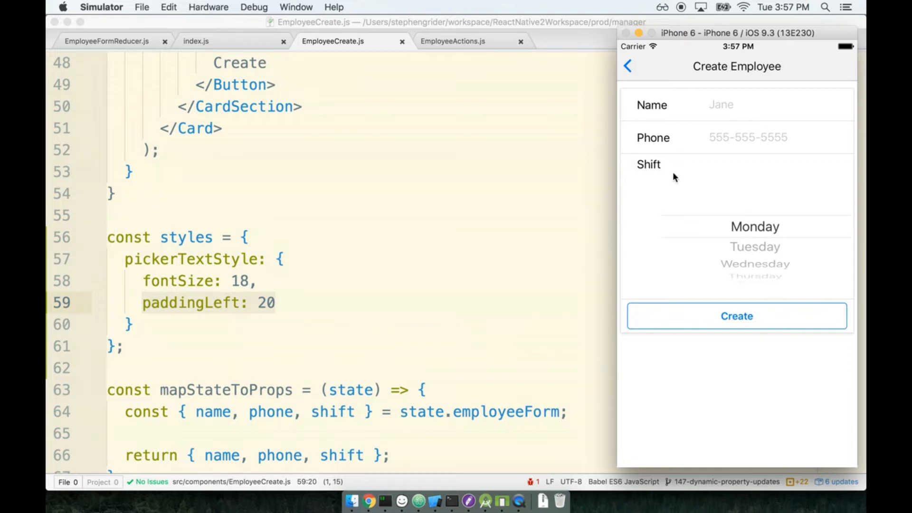
{"action": "mouse_move", "coordinate": [659, 169]}
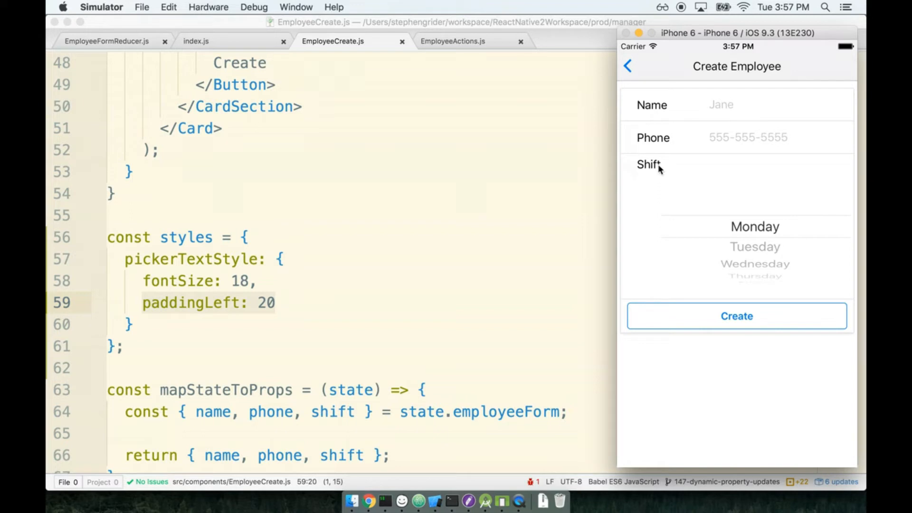
{"action": "mouse_move", "coordinate": [749, 236]}
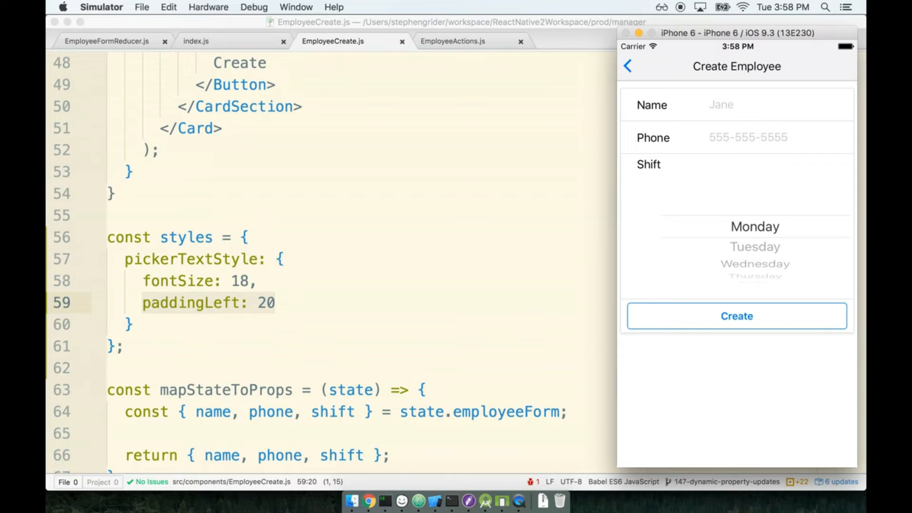
{"action": "mouse_move", "coordinate": [767, 189]}
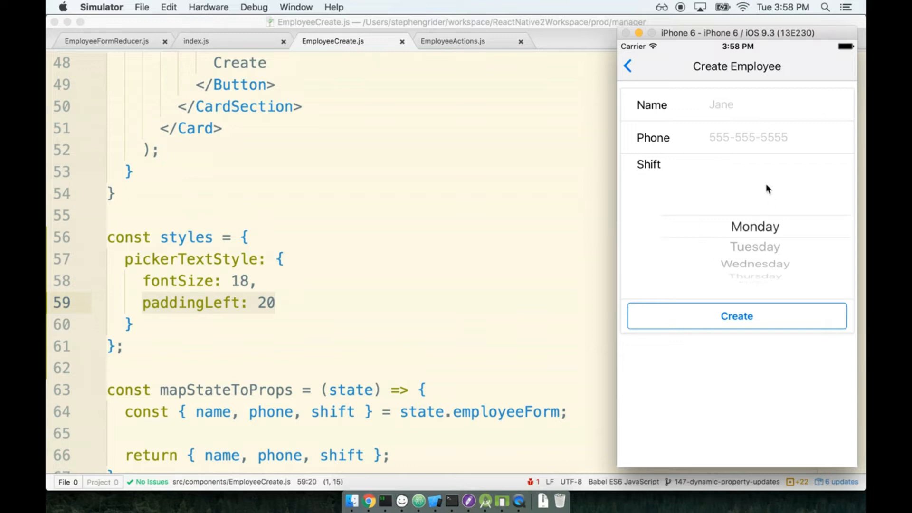
{"action": "mouse_move", "coordinate": [656, 181]}
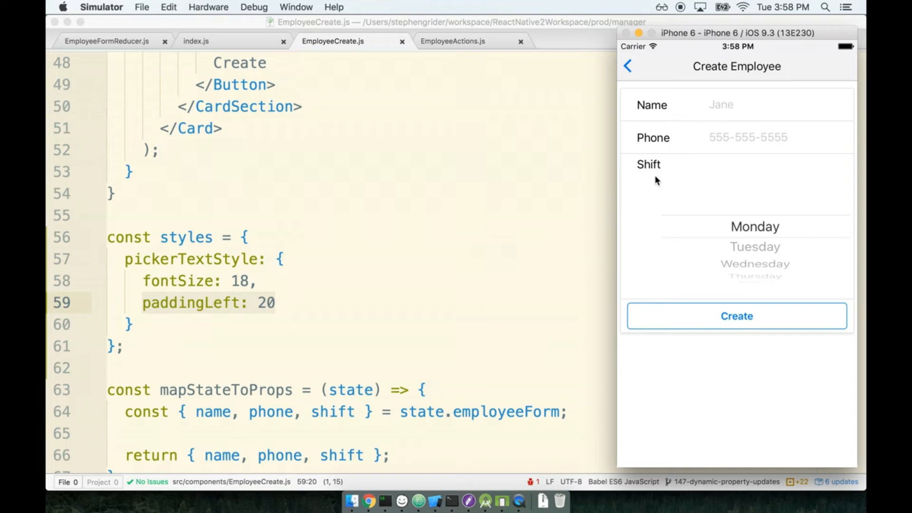
{"action": "mouse_move", "coordinate": [601, 202]}
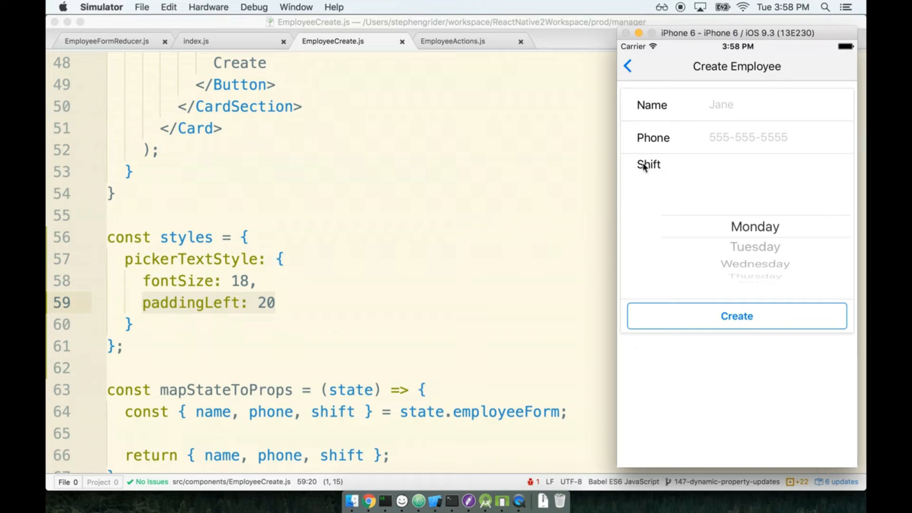
{"action": "mouse_move", "coordinate": [643, 276]}
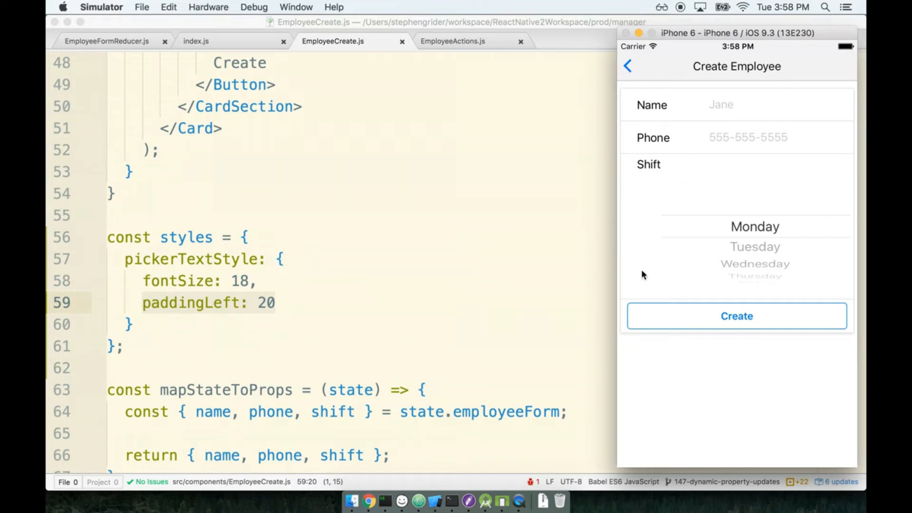
{"action": "mouse_move", "coordinate": [652, 177]}
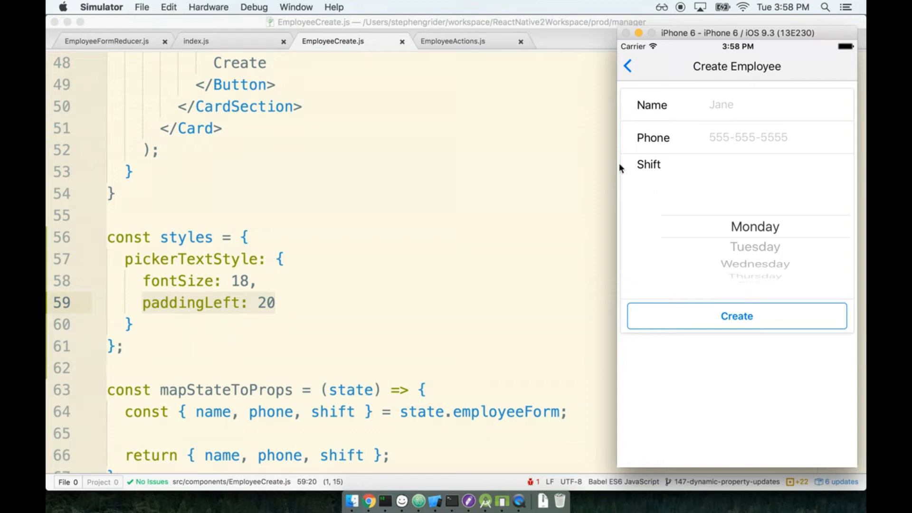
Spin the Shift picker wheel from Monday to Wednesday
{"action": "scroll", "scroll_direction": "down", "scroll_amount": 3}
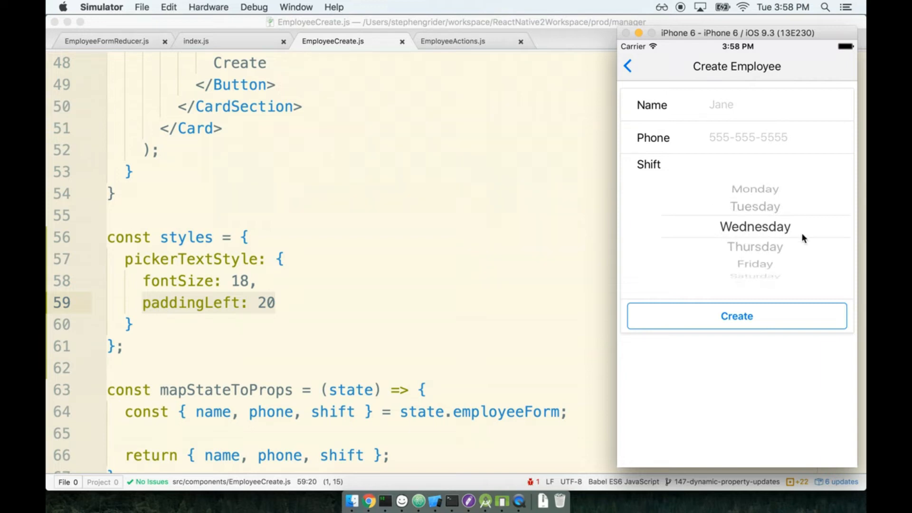
{"action": "mouse_move", "coordinate": [814, 229]}
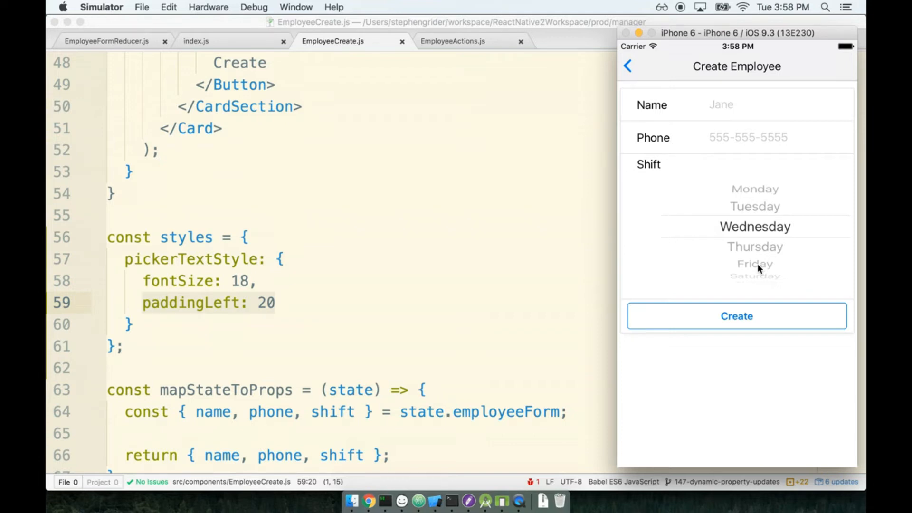
{"action": "mouse_move", "coordinate": [430, 224]}
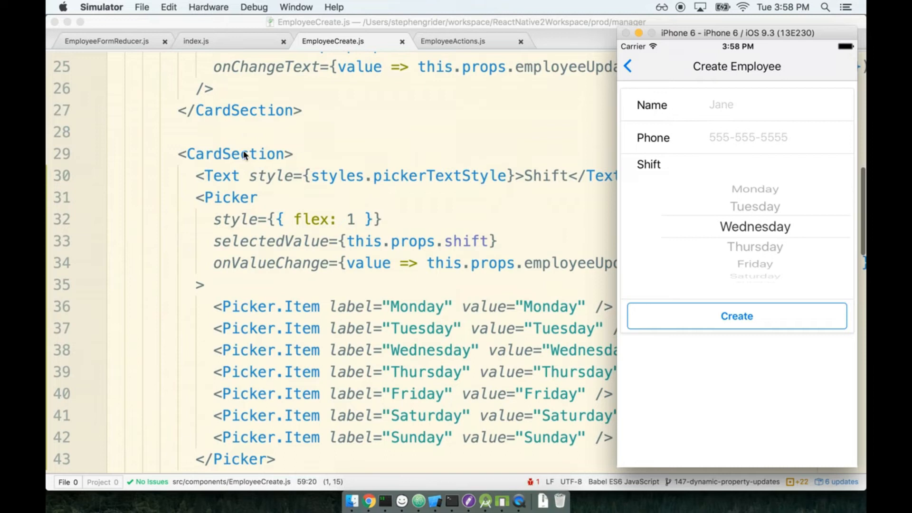
{"action": "mouse_move", "coordinate": [436, 216]}
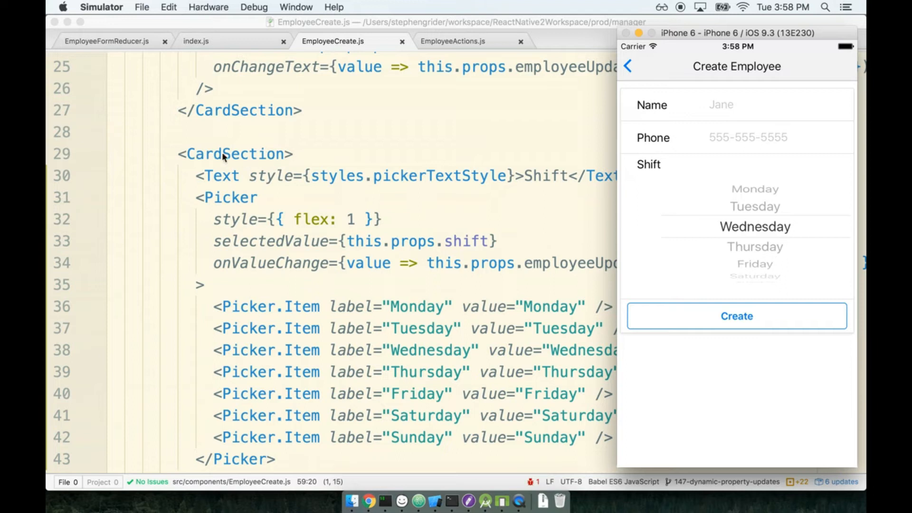
{"action": "mouse_move", "coordinate": [262, 165]}
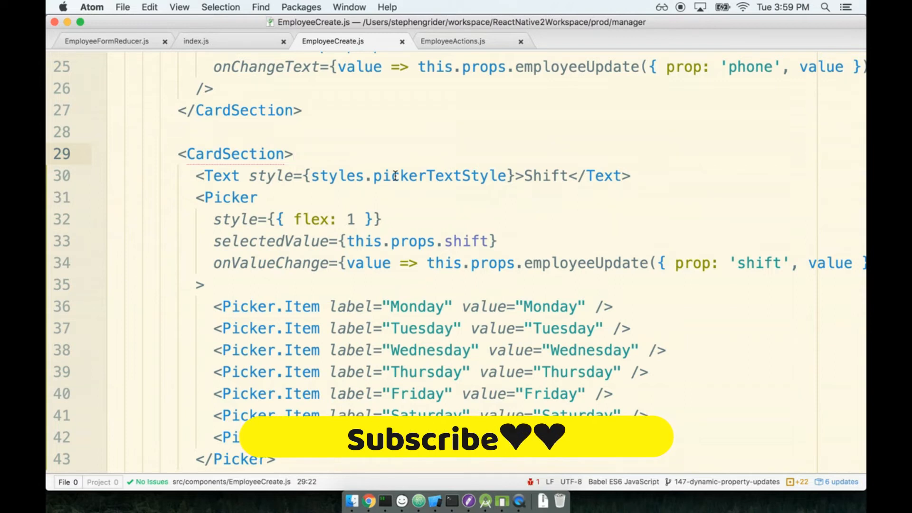
Add style={{ flexDirection: 'column' }} to the shift CardSection tag on line 29
{"action": "left_click", "coordinate": [293, 154]}
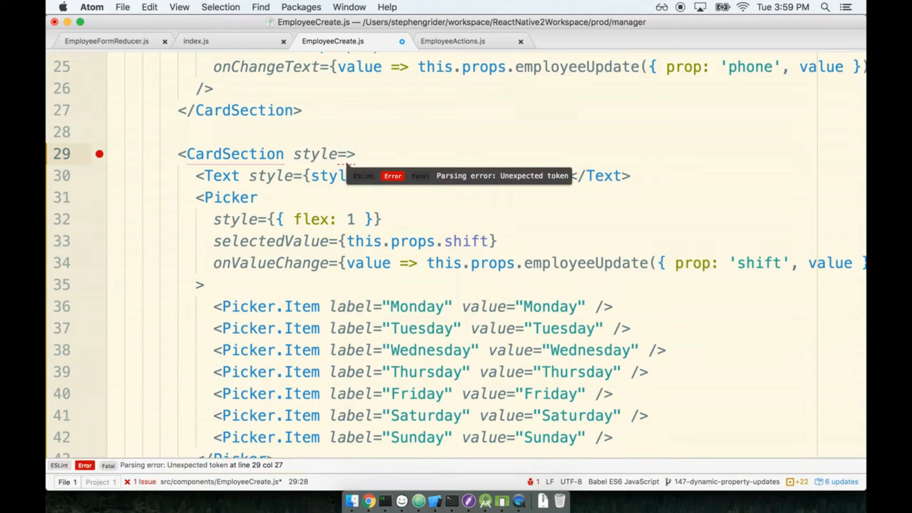
{"action": "type", "text": "{{ fl }}"}
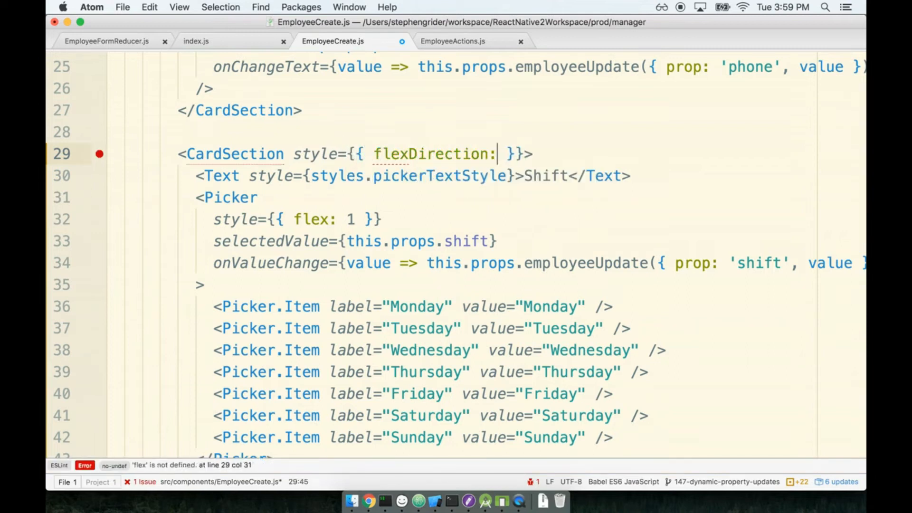
{"action": "type", "text": "'column'"}
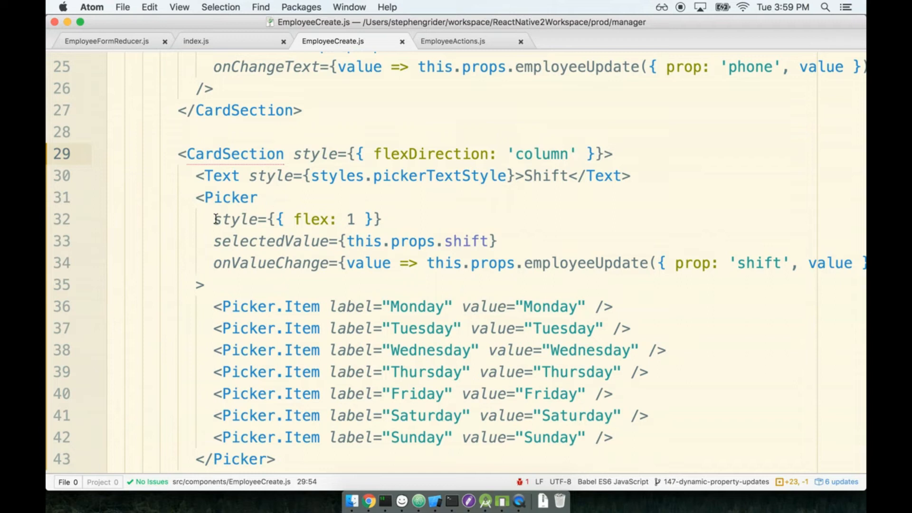
{"action": "left_click", "coordinate": [224, 176]}
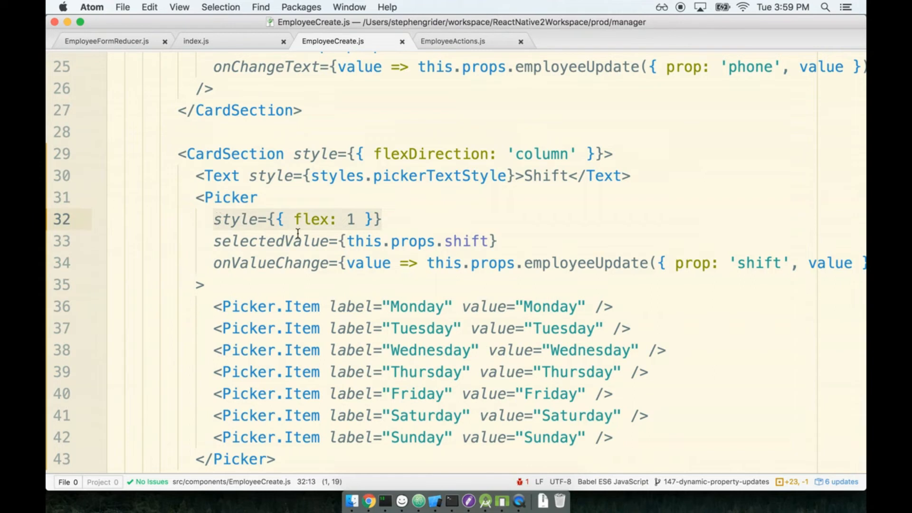
{"action": "left_click", "coordinate": [255, 154]}
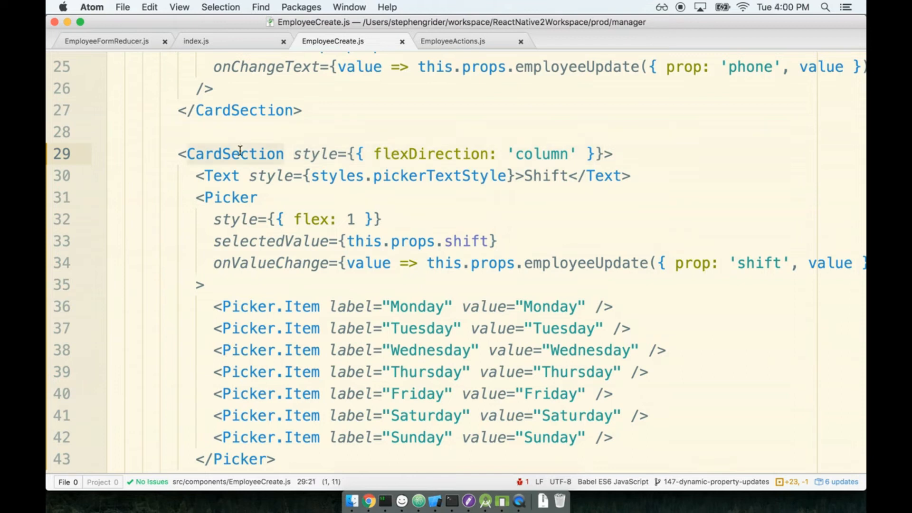
{"action": "mouse_move", "coordinate": [460, 186]}
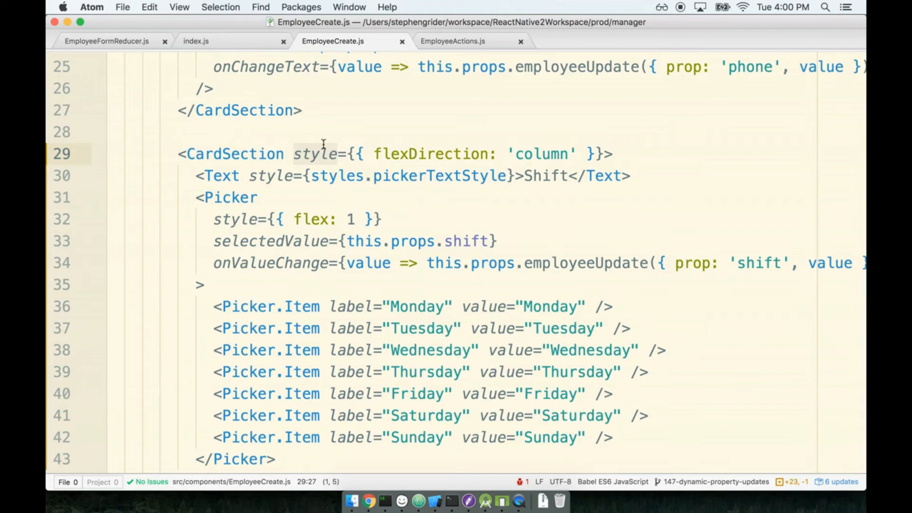
{"action": "mouse_move", "coordinate": [424, 158]}
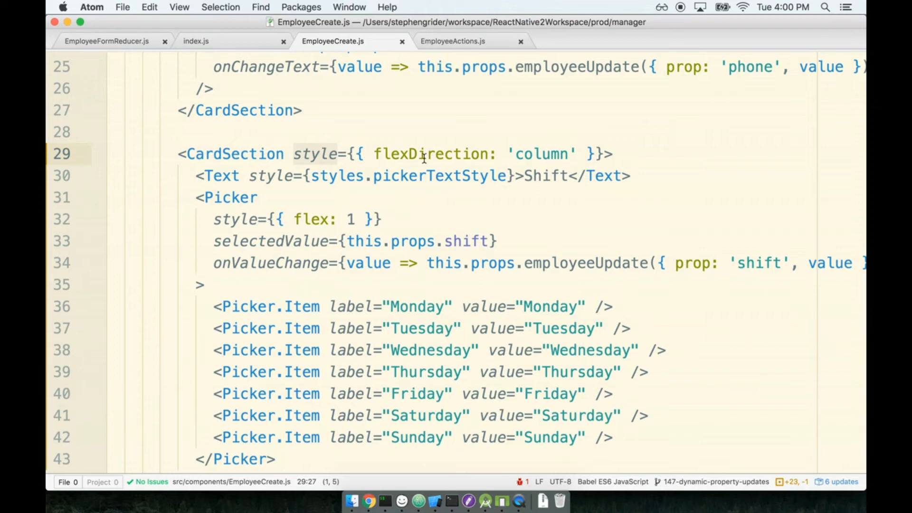
{"action": "type", "text": "card"}
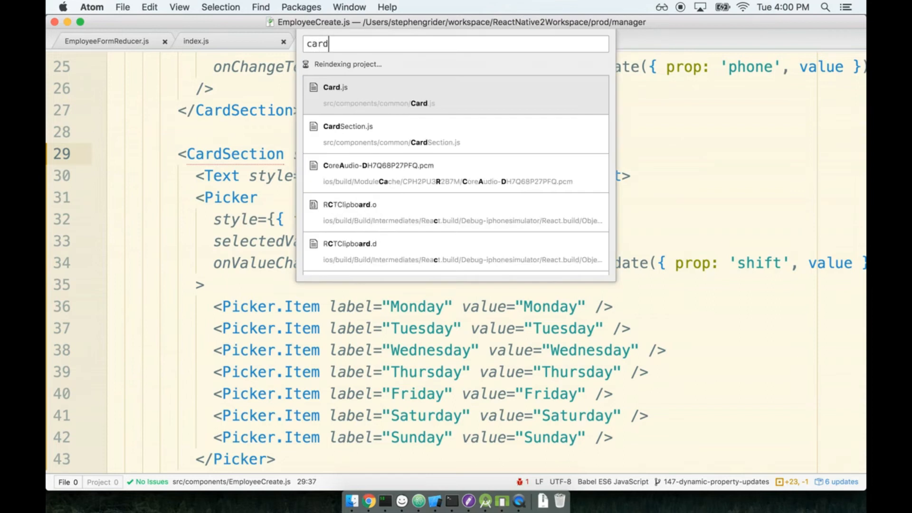
{"action": "left_click", "coordinate": [348, 134]}
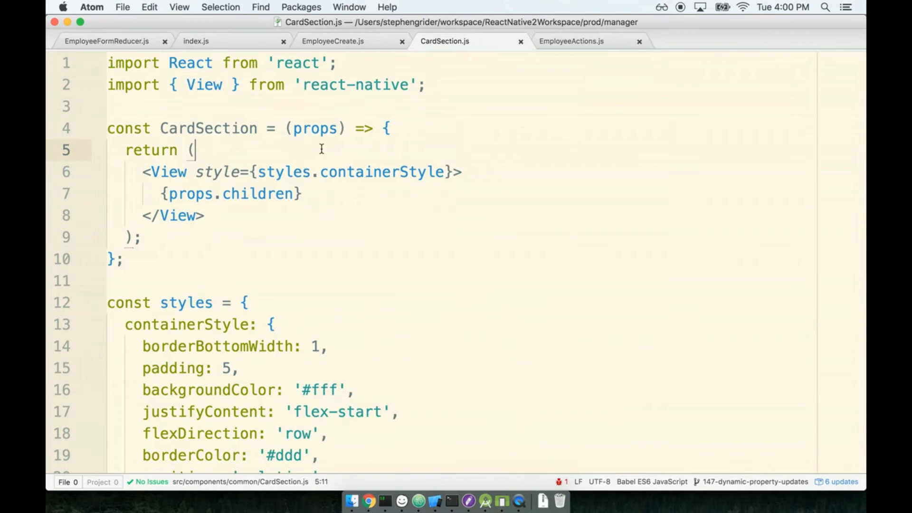
{"action": "double_click", "coordinate": [316, 128]}
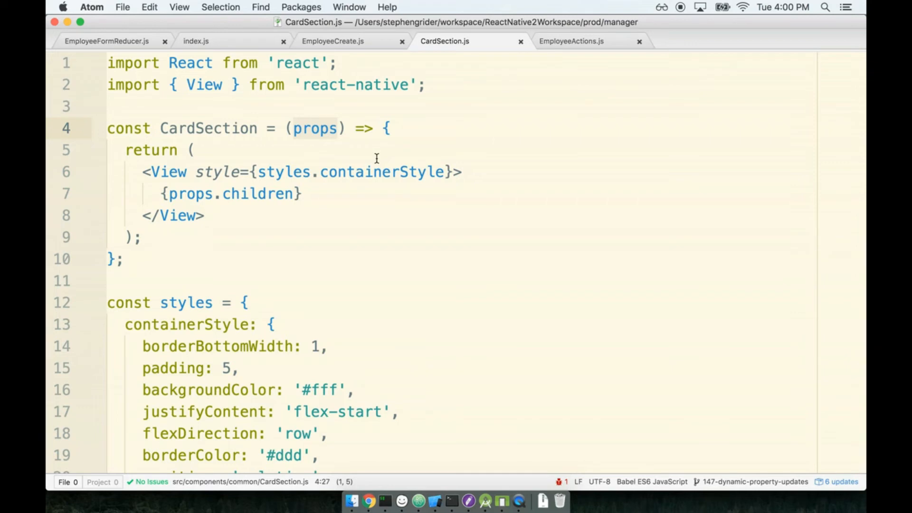
{"action": "mouse_move", "coordinate": [259, 173]}
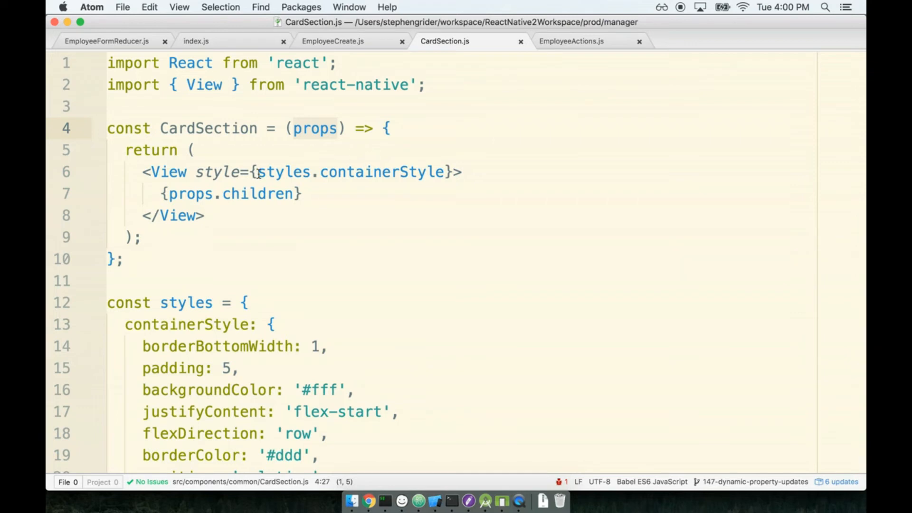
{"action": "left_click", "coordinate": [430, 172]}
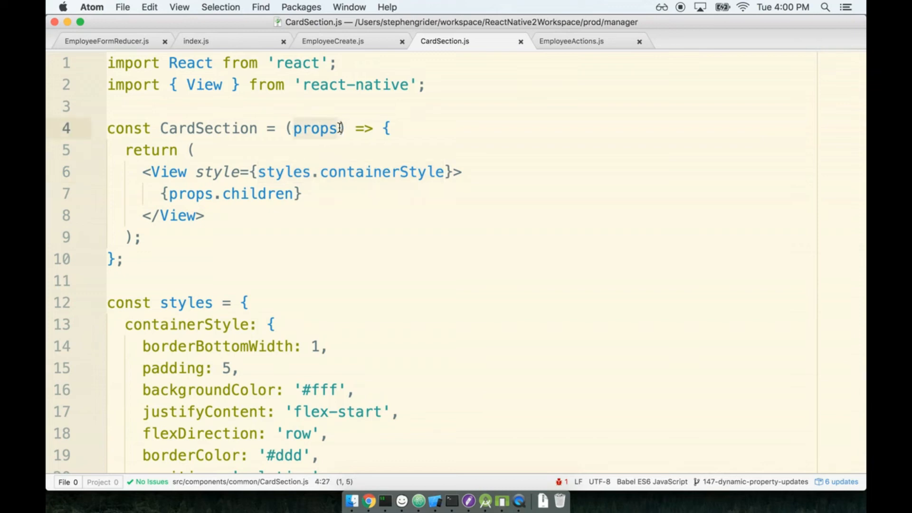
{"action": "mouse_move", "coordinate": [240, 211]}
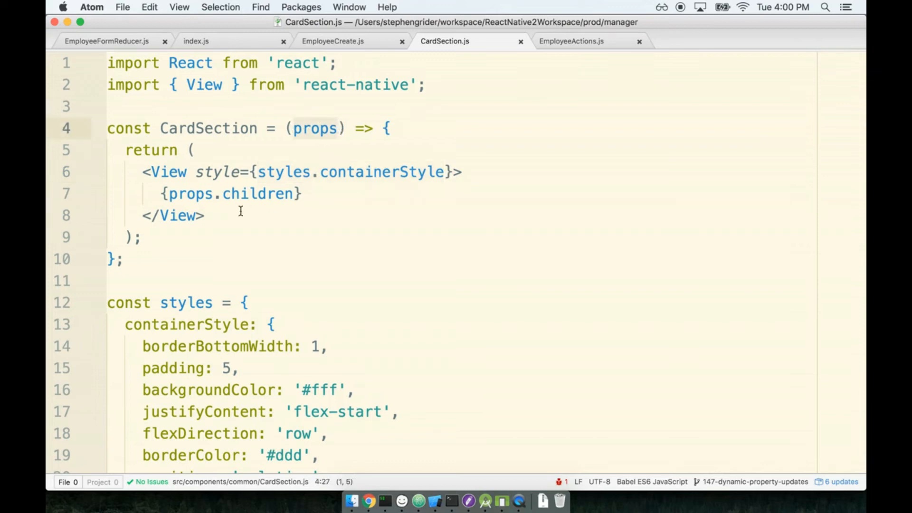
{"action": "left_click", "coordinate": [254, 172]}
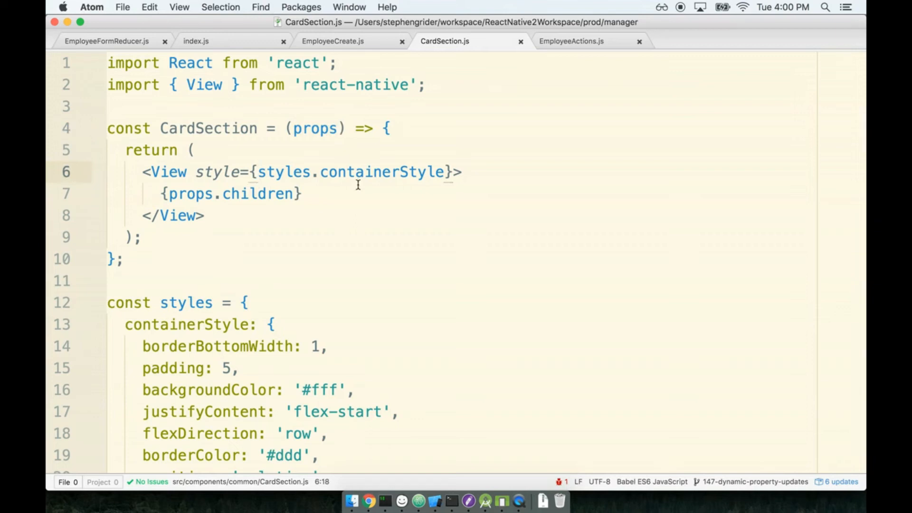
Change CardSection's View style to [styles.containerStyle, props.style] and save the file
{"action": "type", "text": "["}
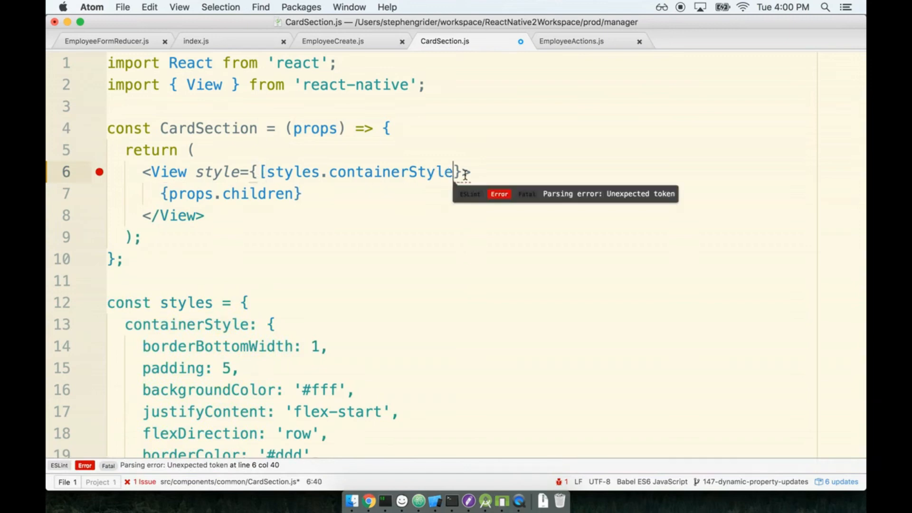
{"action": "type", "text": ">"}
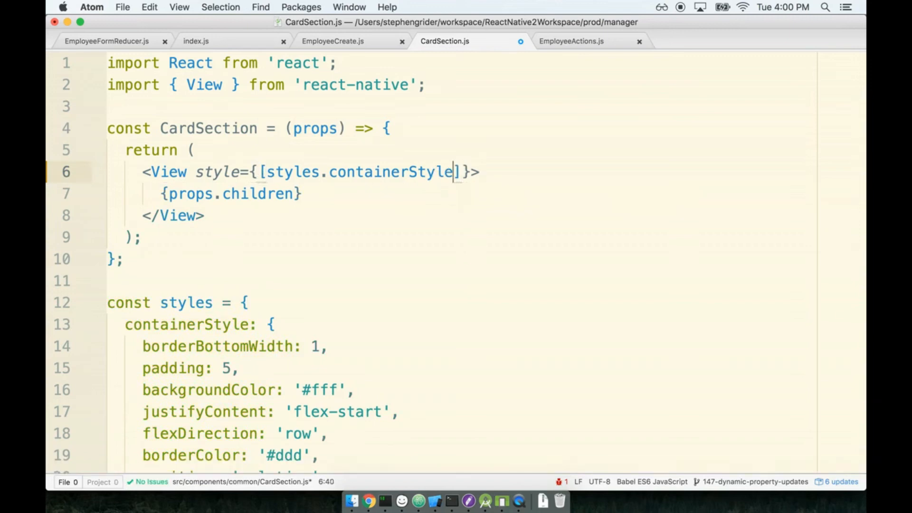
{"action": "type", "text": ", prop.style"}
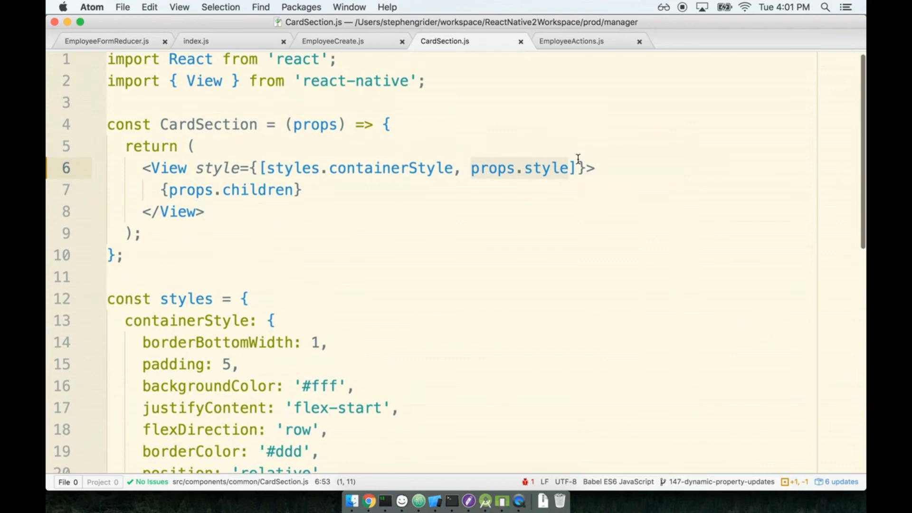
{"action": "scroll", "scroll_direction": "down", "scroll_amount": 3}
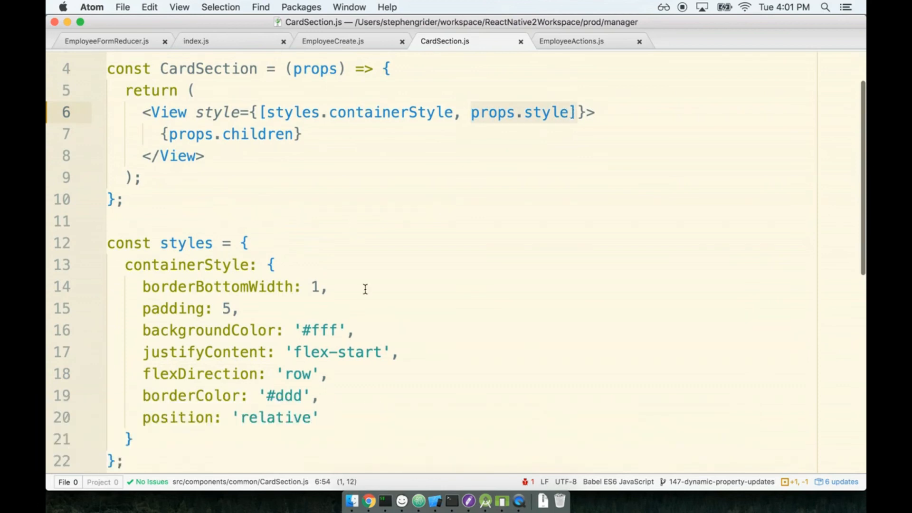
{"action": "left_click", "coordinate": [365, 286]}
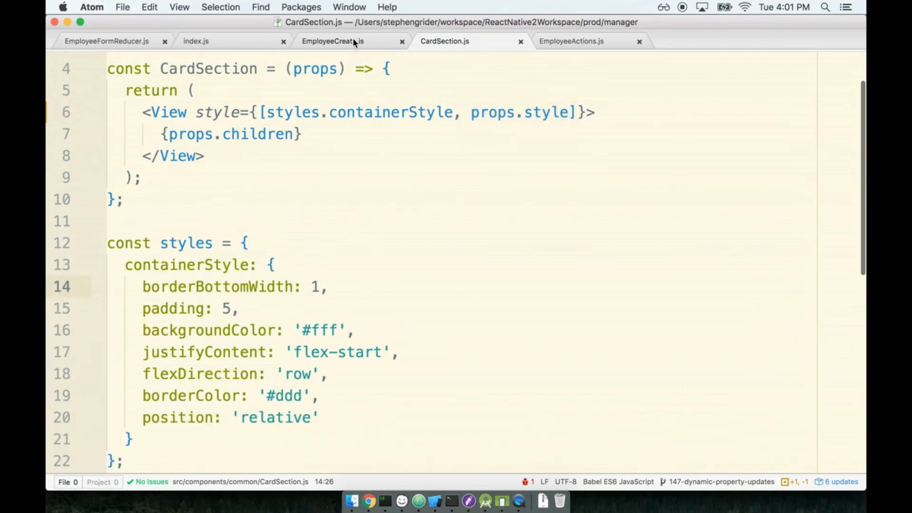
{"action": "left_click", "coordinate": [332, 41]}
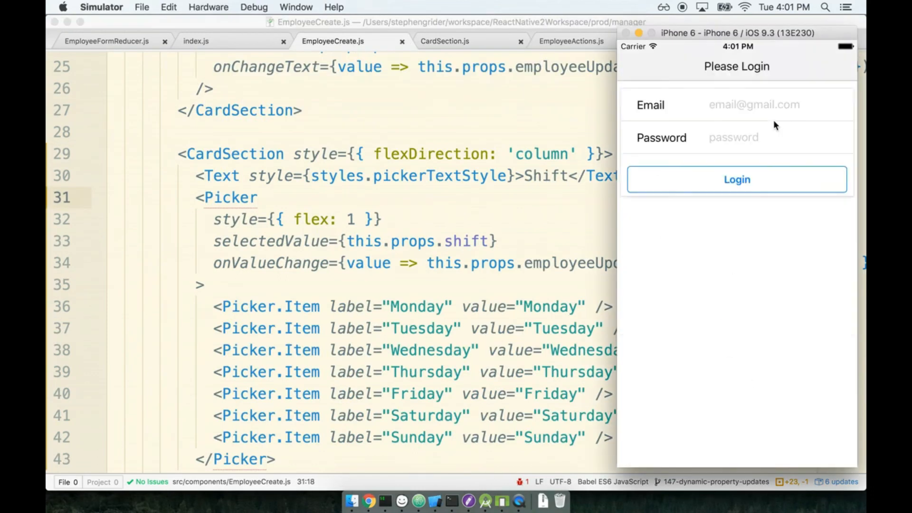
{"action": "type", "text": "Tes"}
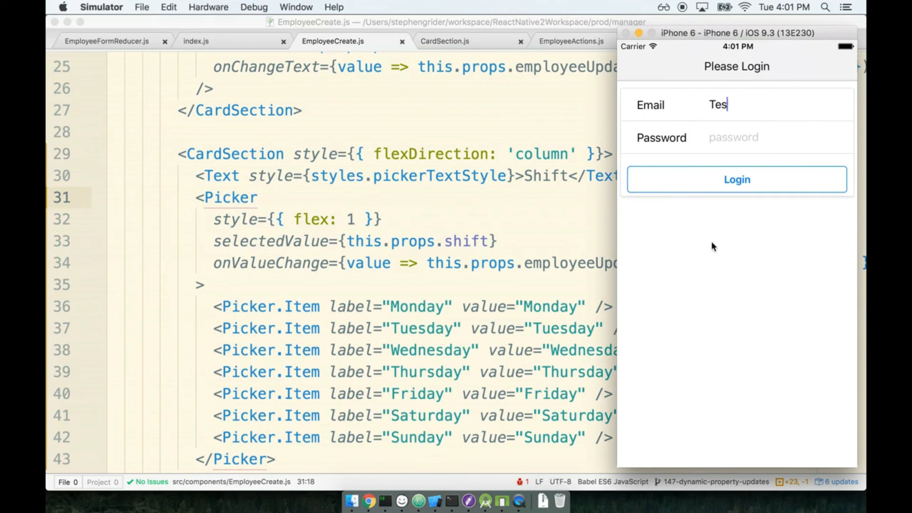
{"action": "type", "text": "t@test.com"}
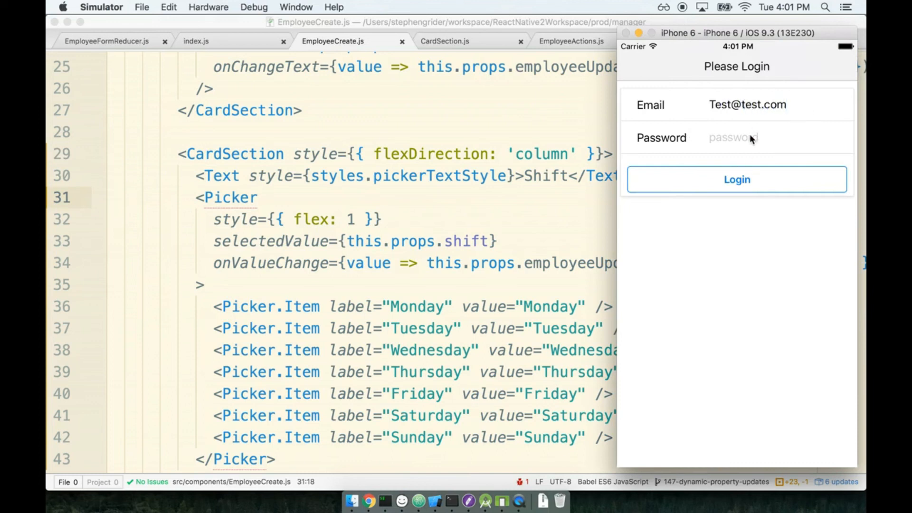
{"action": "type", "text": "password"}
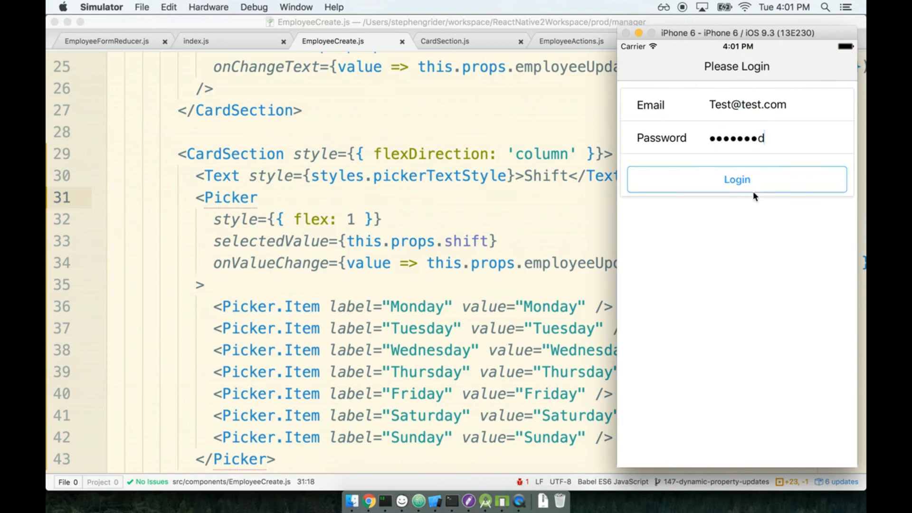
{"action": "left_click", "coordinate": [736, 179]}
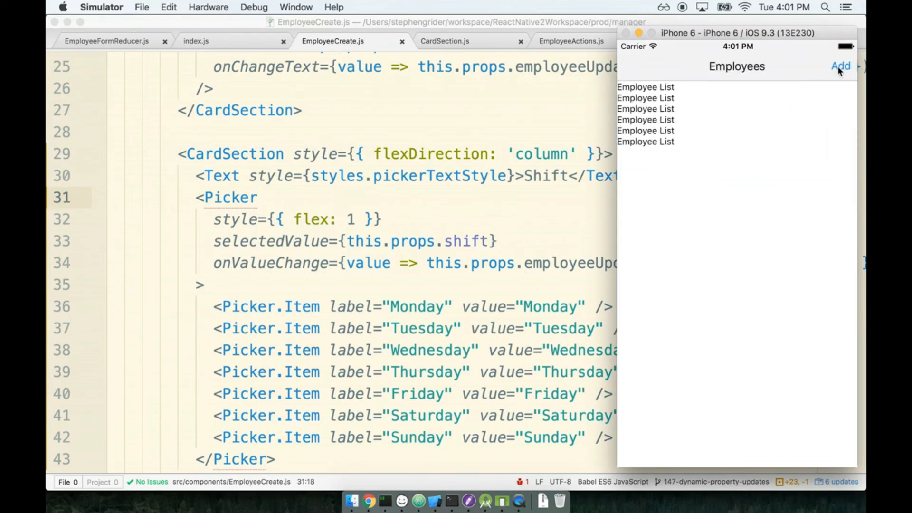
{"action": "left_click", "coordinate": [840, 66]}
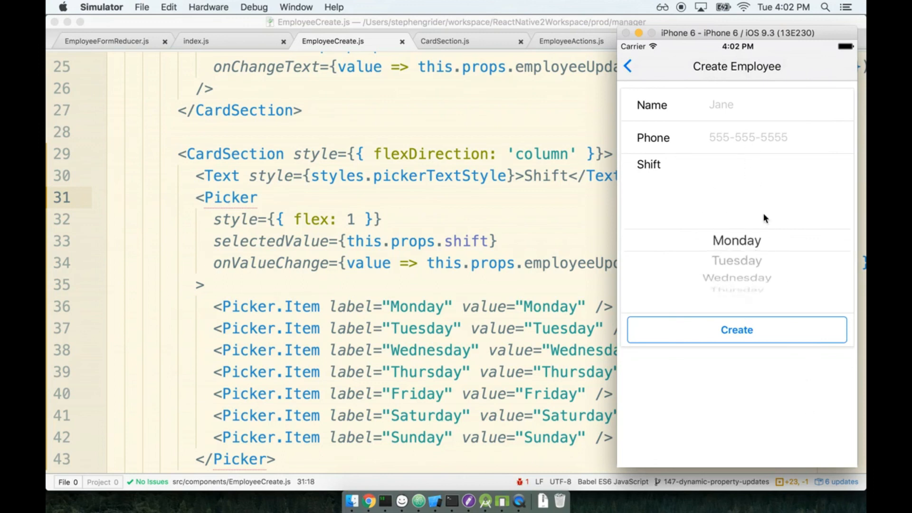
{"action": "mouse_move", "coordinate": [718, 192]}
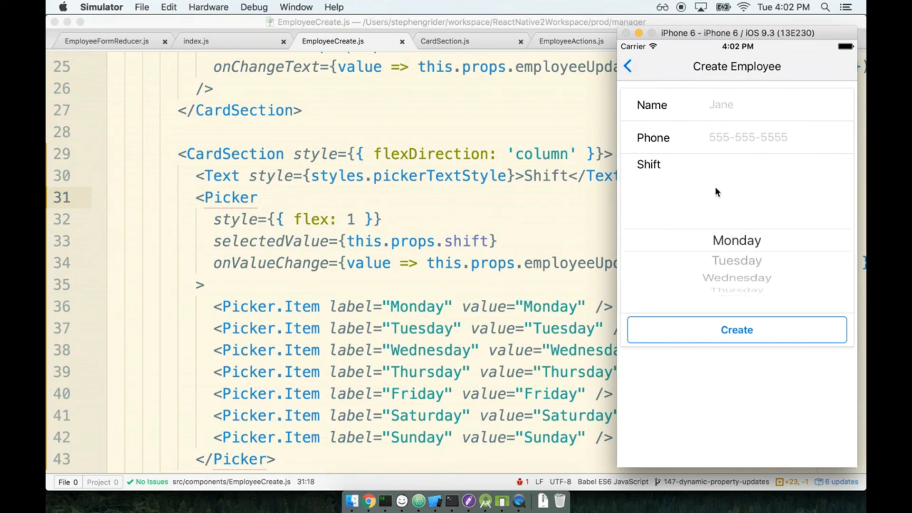
{"action": "mouse_move", "coordinate": [735, 204]}
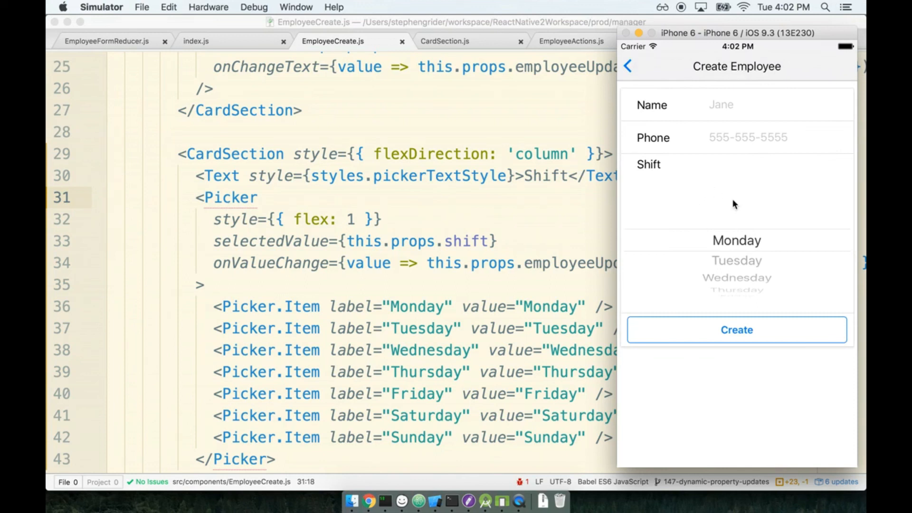
{"action": "mouse_move", "coordinate": [729, 256]}
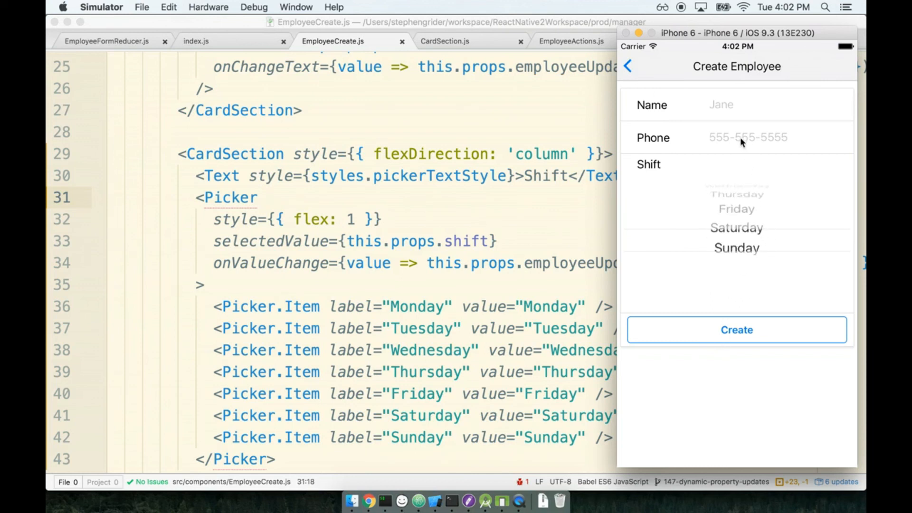
Drag the Shift picker on the Create Employee form down to Sunday
{"action": "left_click_drag", "start_coordinate": [736, 248], "coordinate": [736, 241]}
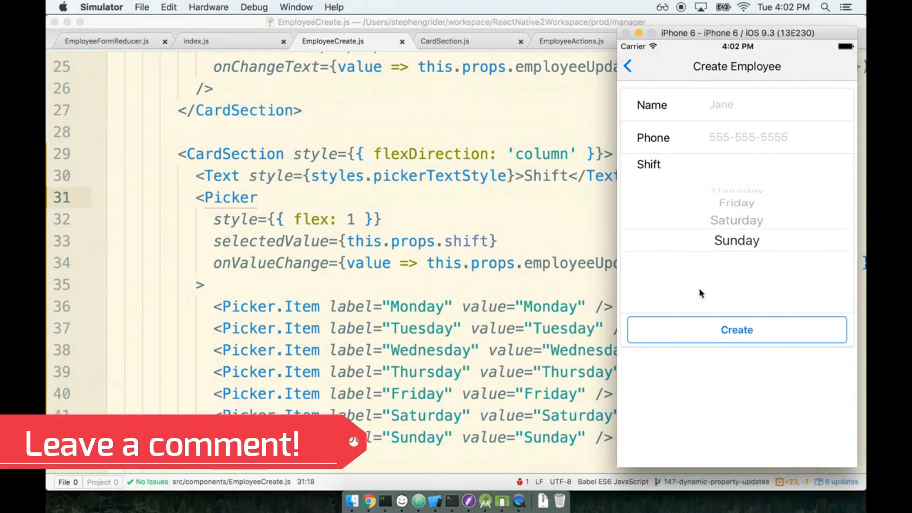
{"action": "mouse_move", "coordinate": [568, 148]}
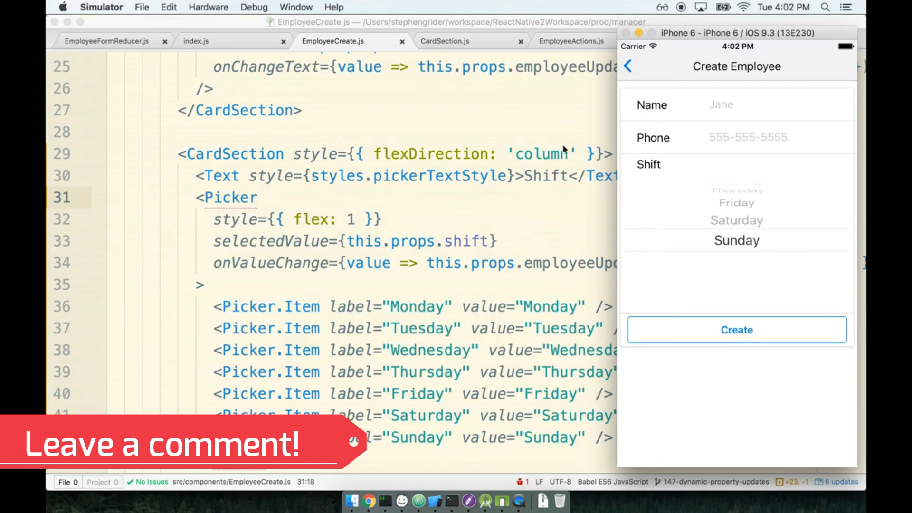